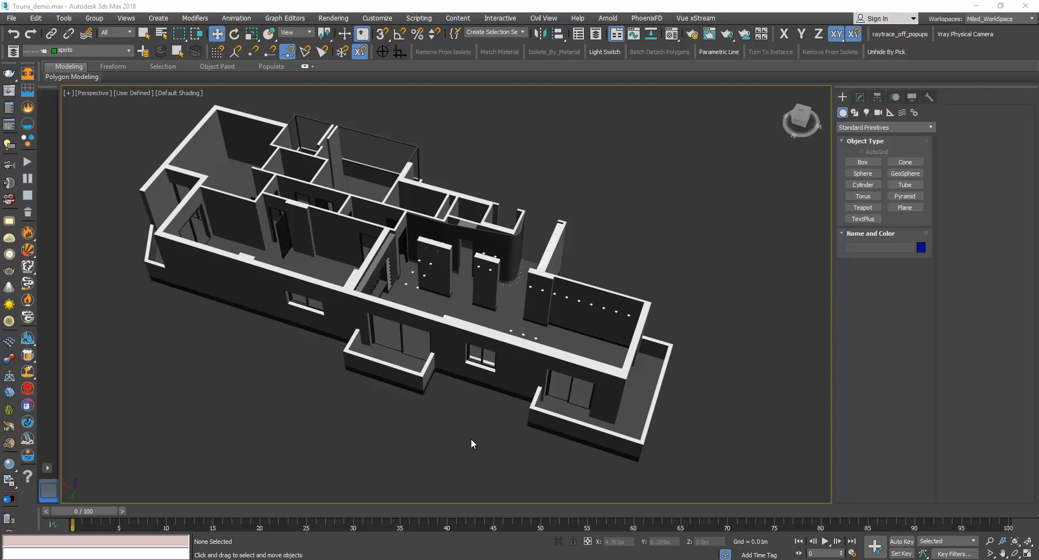
mouse_move(351, 430)
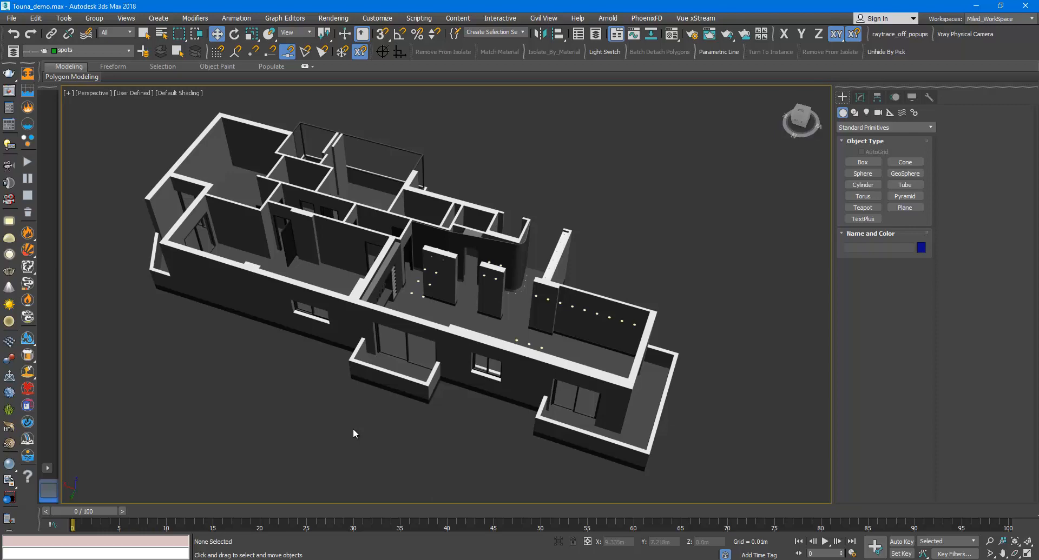
Review the scene's hidden objects by name from the viewport menu, leaving them hidden
right_click(353, 433)
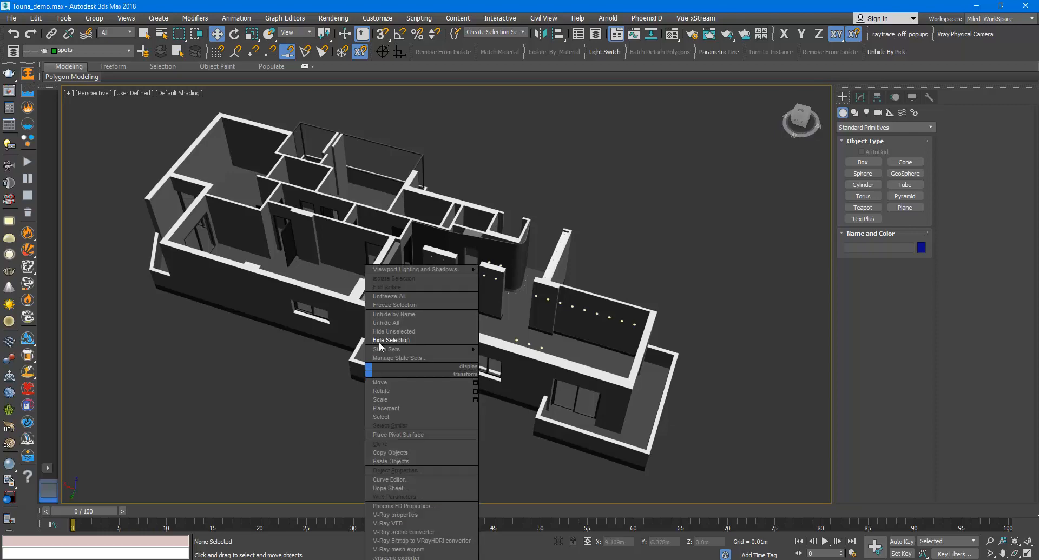
left_click(390, 313)
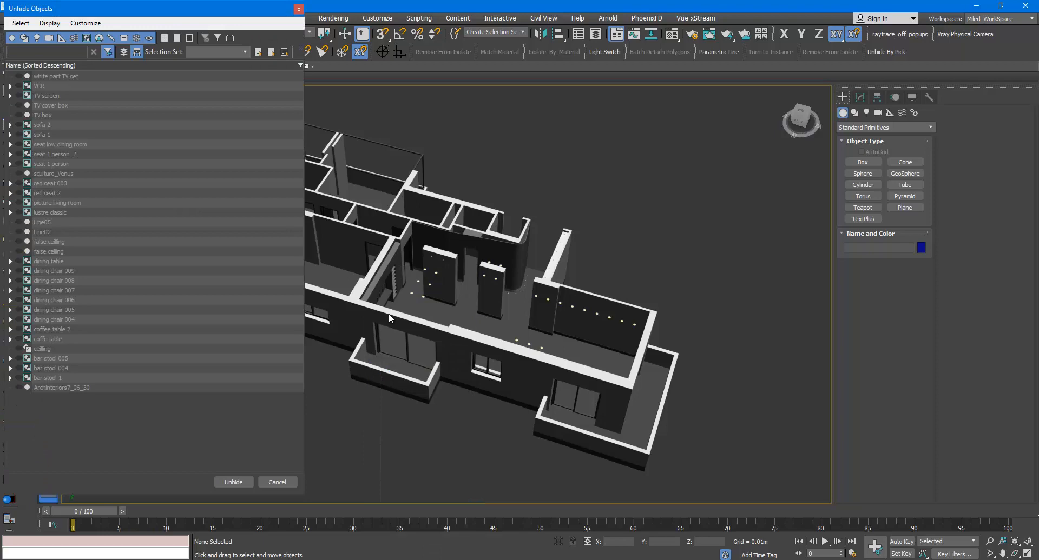
mouse_move(136, 273)
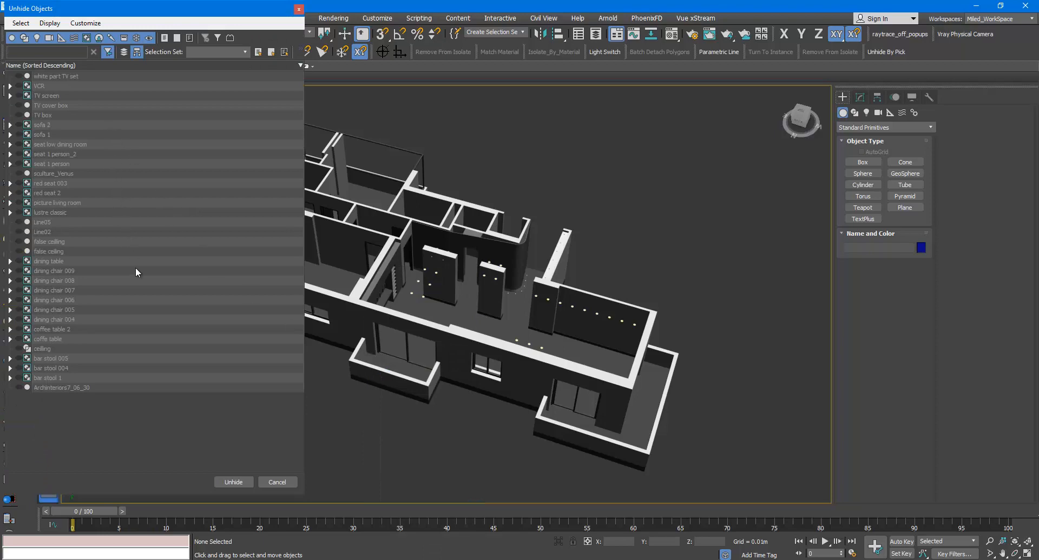
mouse_move(164, 309)
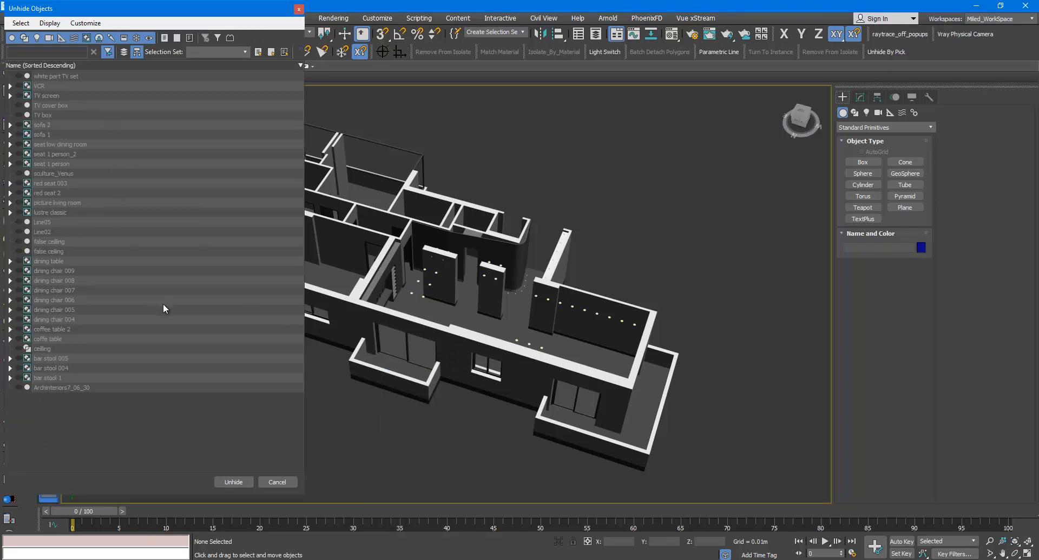
mouse_move(167, 331)
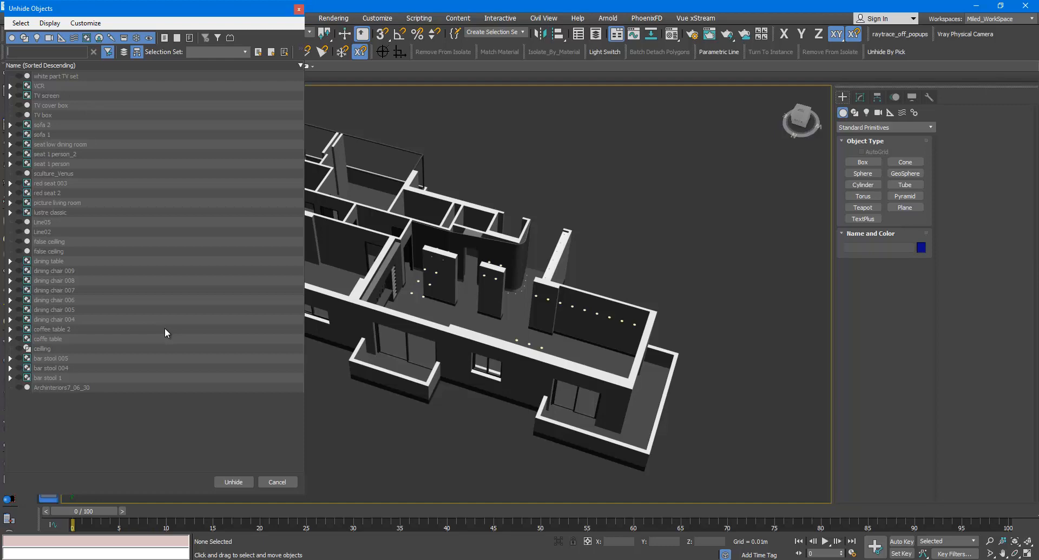
mouse_move(134, 320)
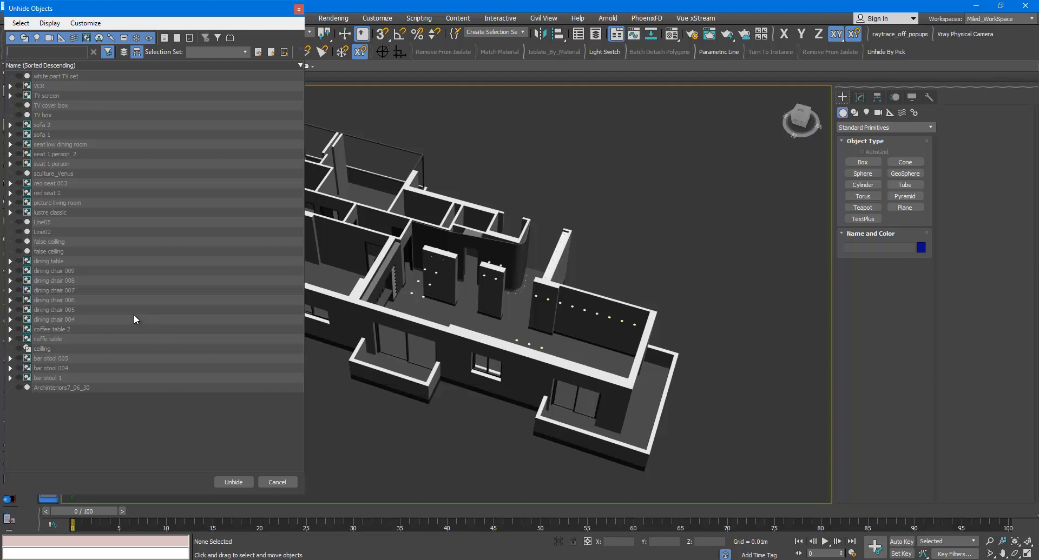
left_click(277, 482)
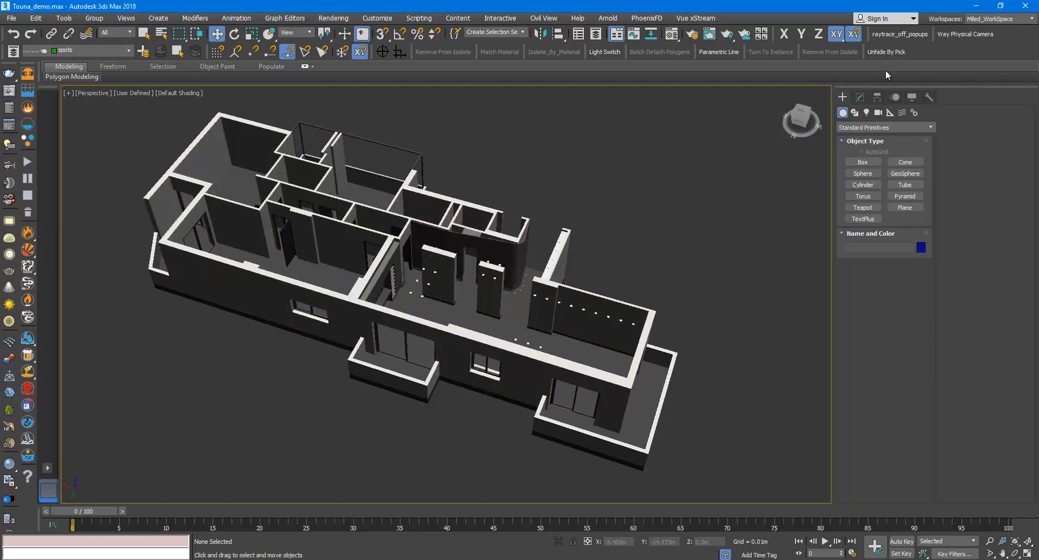
mouse_move(886, 52)
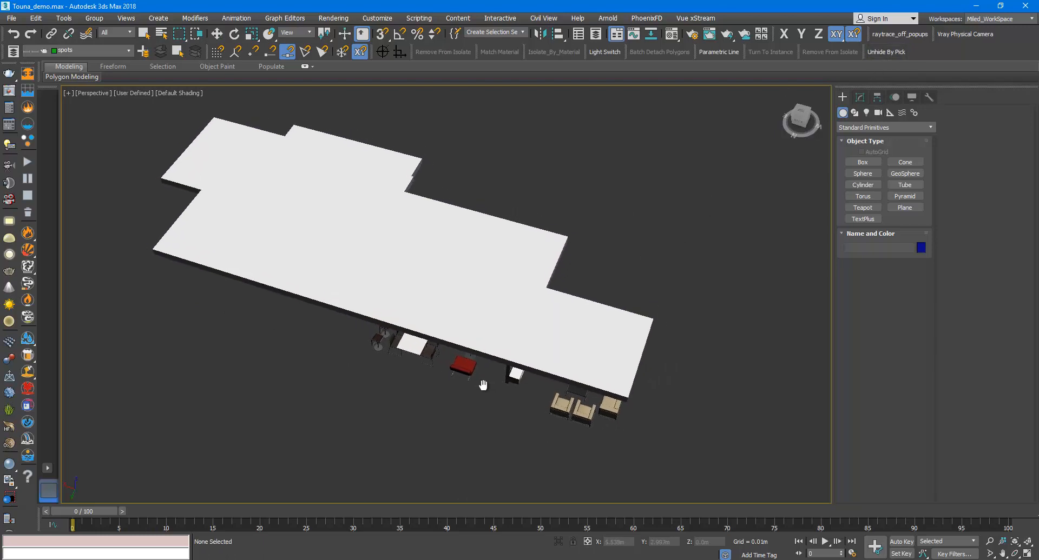
Orbit and move in to inspect the unhidden furniture from the side
left_click_drag(484, 384, 487, 344)
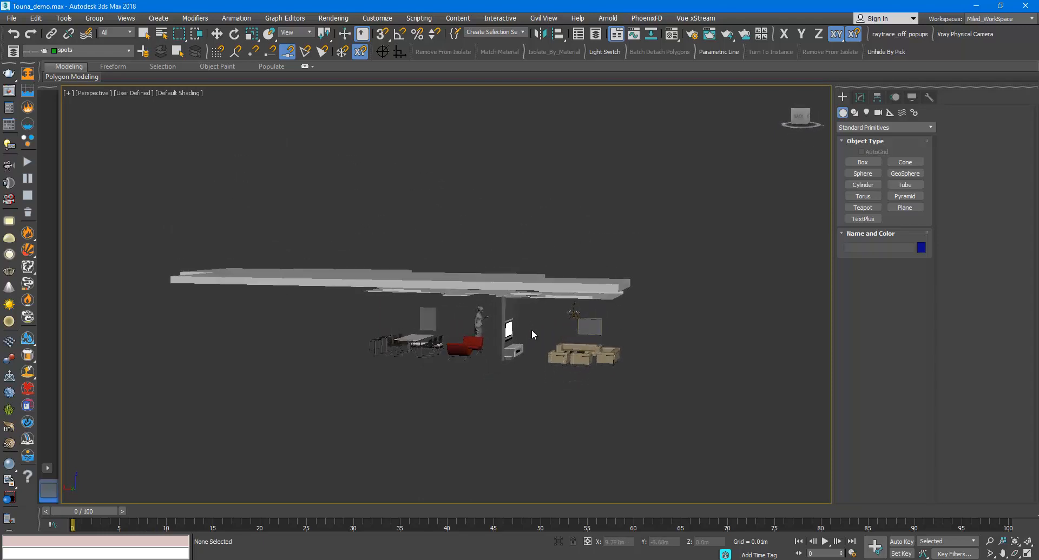
mouse_move(581, 377)
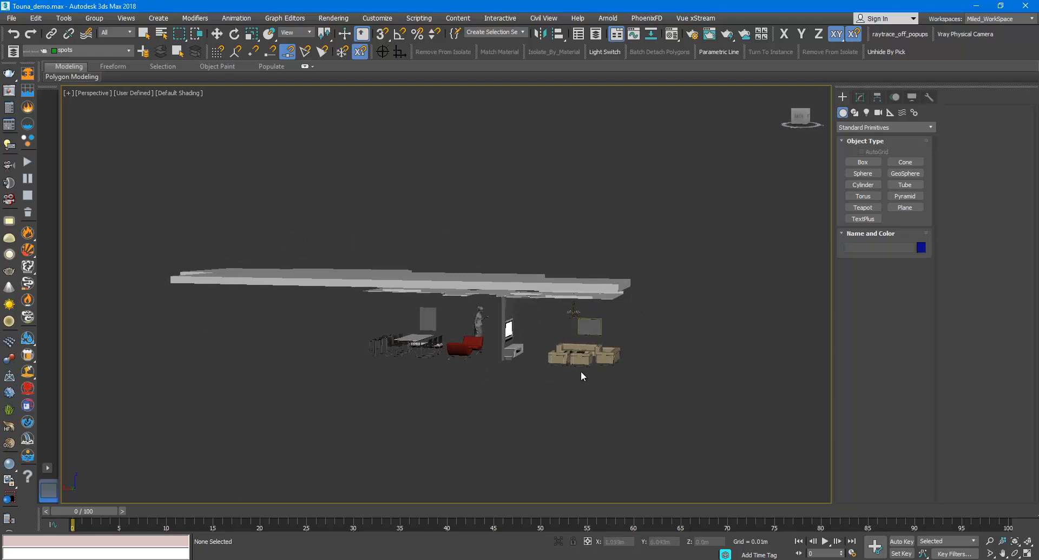
left_click_drag(582, 376, 493, 329)
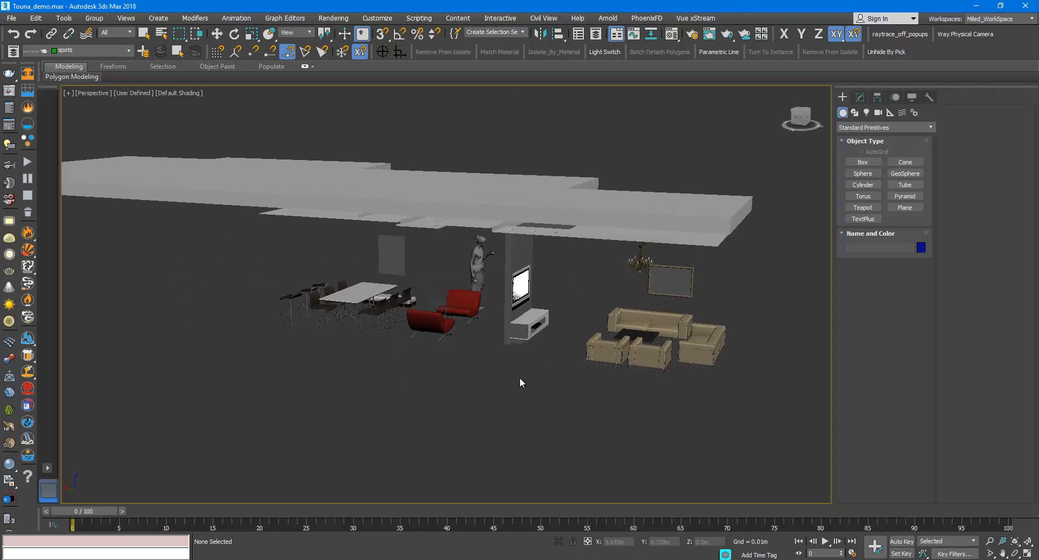
mouse_move(544, 379)
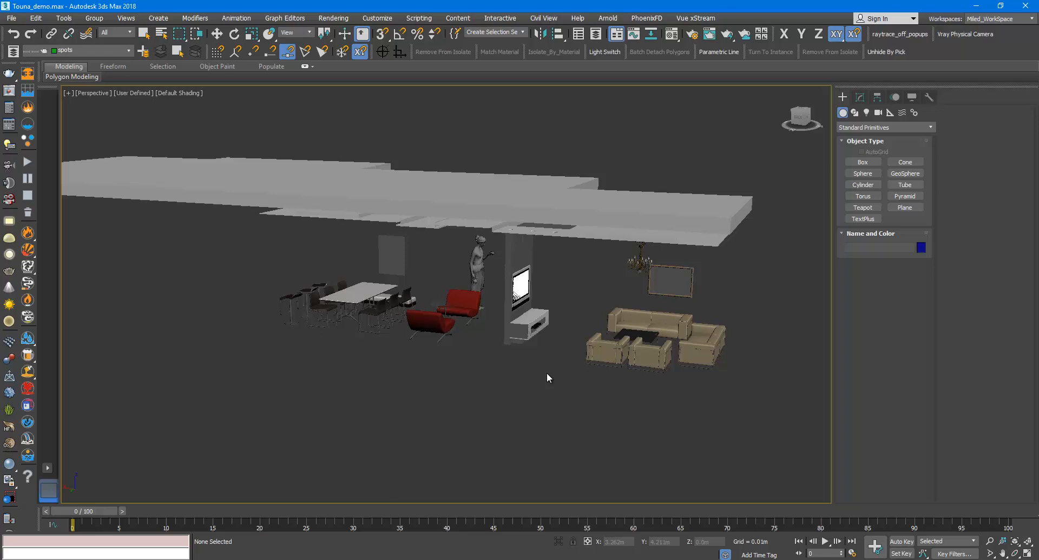
mouse_move(577, 336)
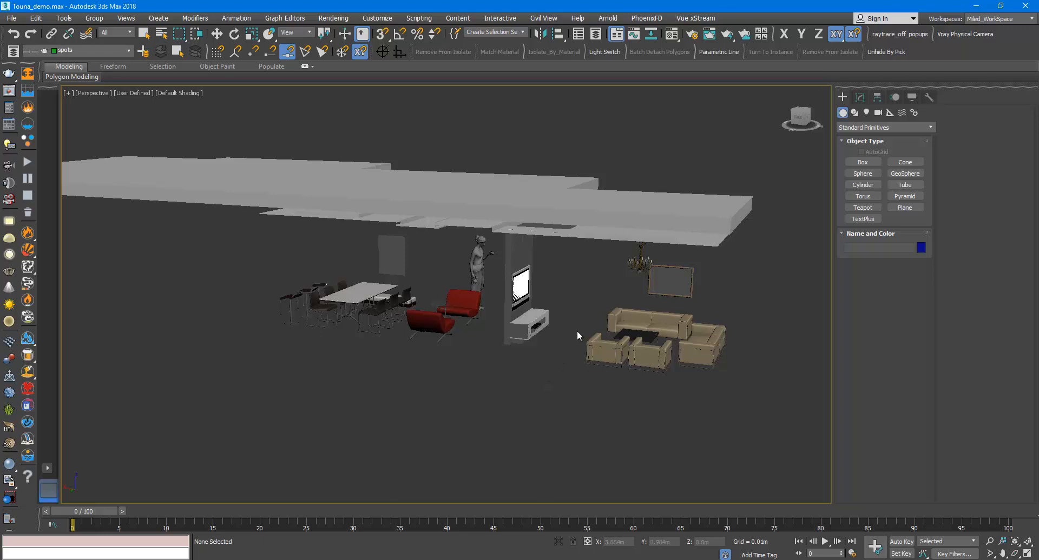
Select the sofa 2 group, the neighbouring sofa and the painting
left_click(649, 325)
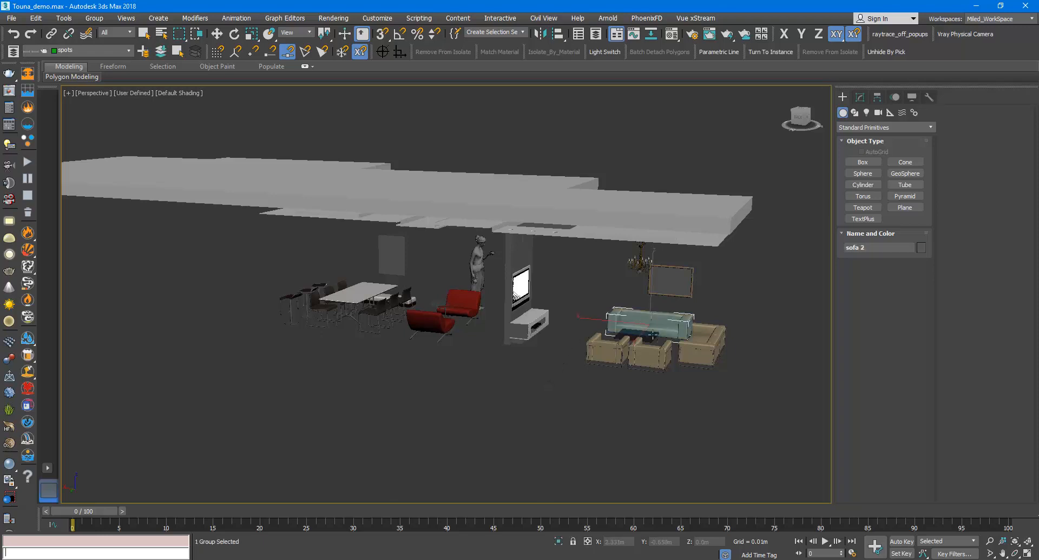
left_click(702, 344)
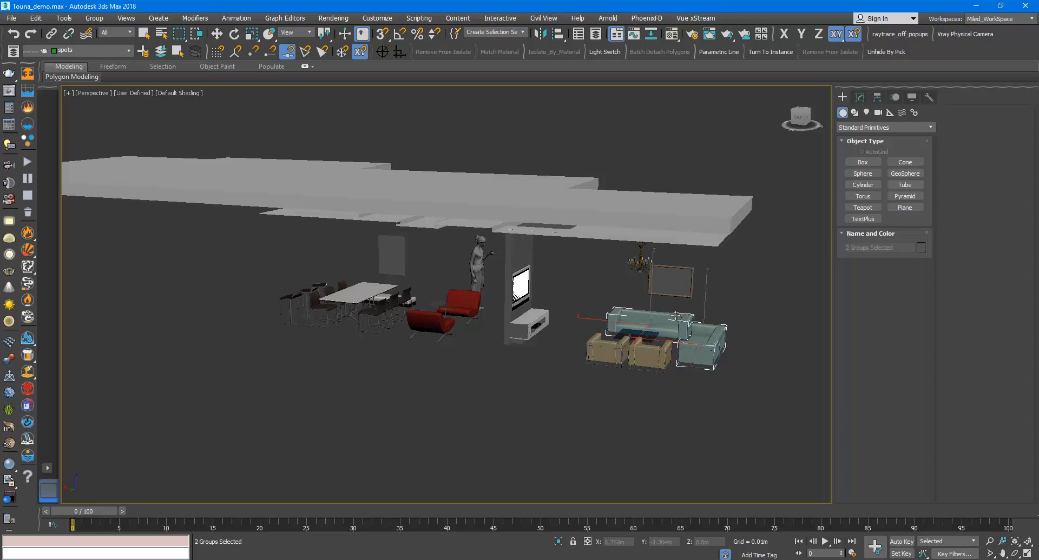
left_click(670, 281)
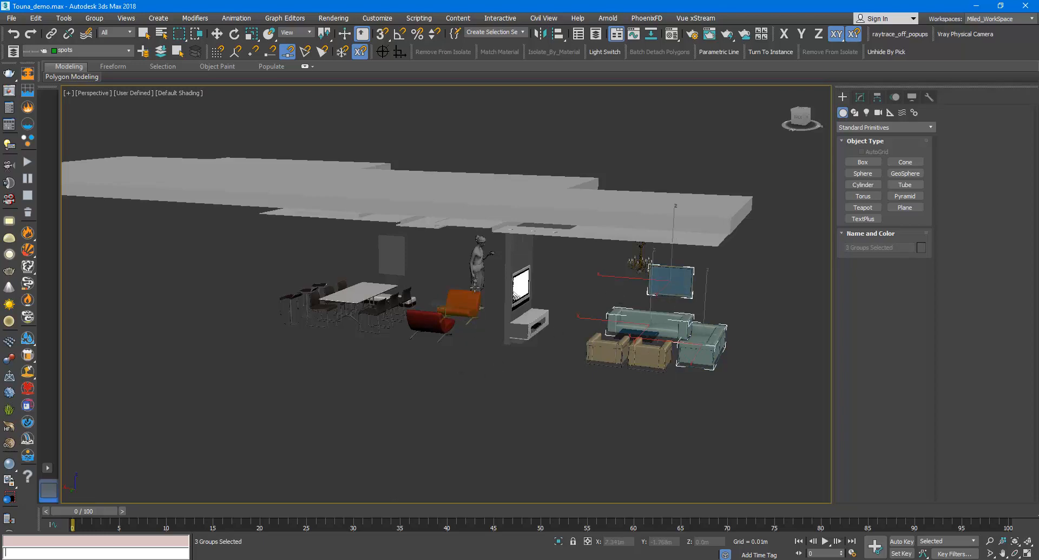
Add the statue and the red armchairs to the furniture selection
left_click(460, 322)
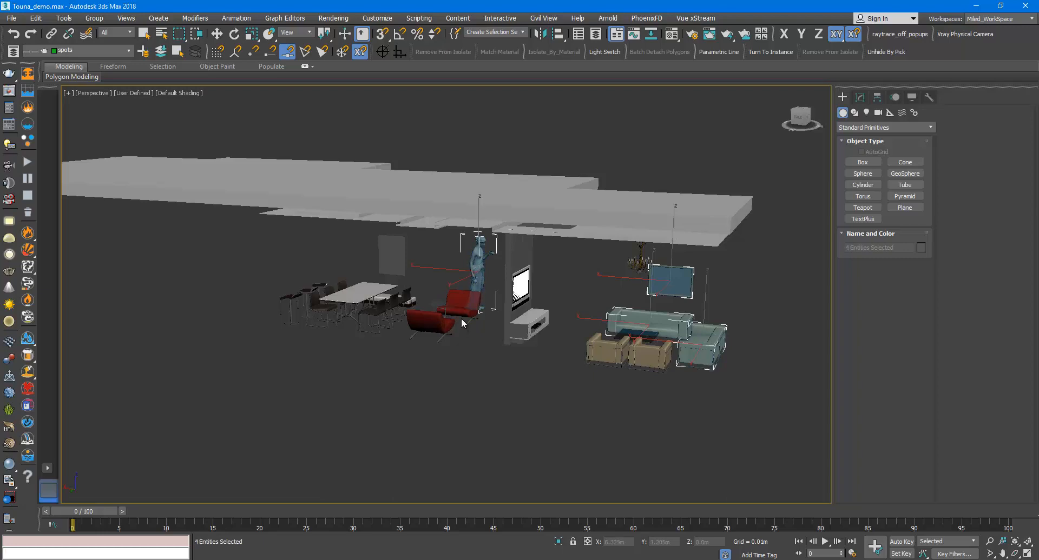
left_click(427, 325)
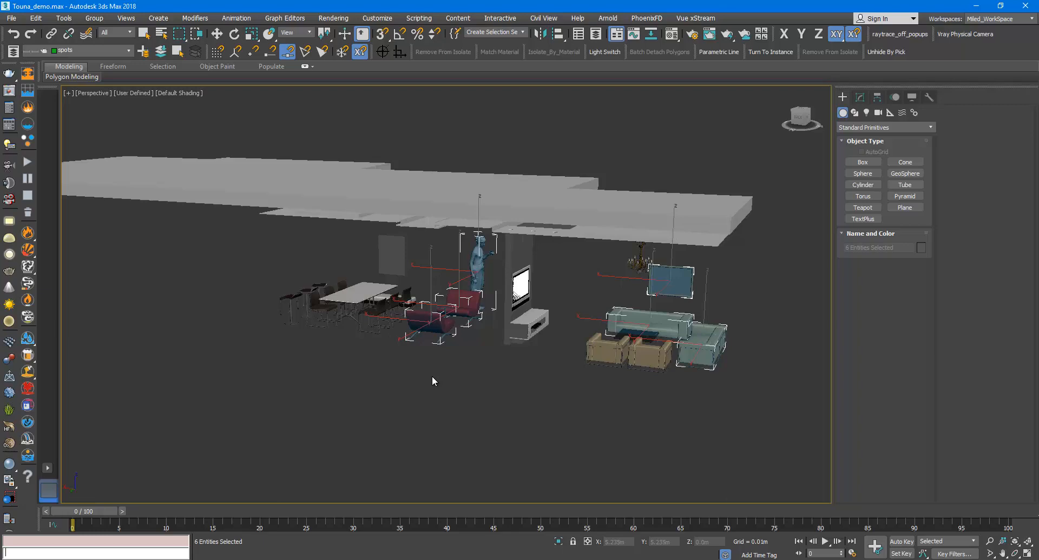
left_click_drag(431, 381, 424, 400)
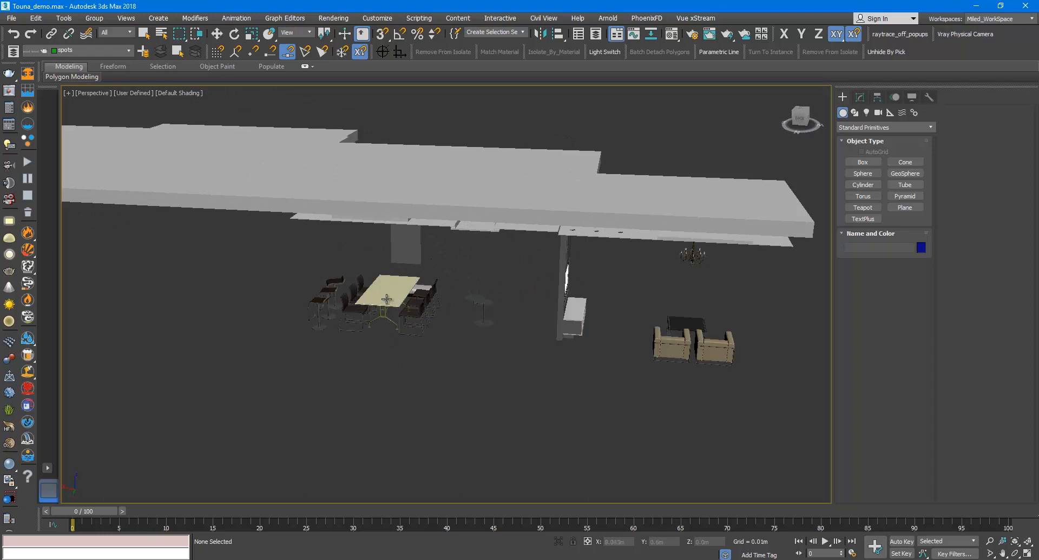
Pick the dining table, then clear the selection in empty space
left_click(384, 299)
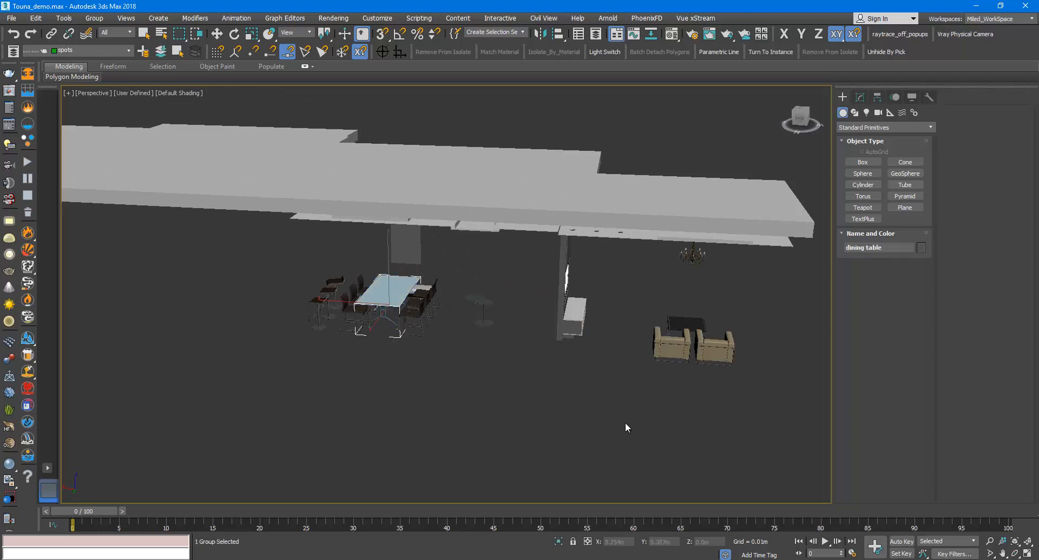
left_click(670, 346)
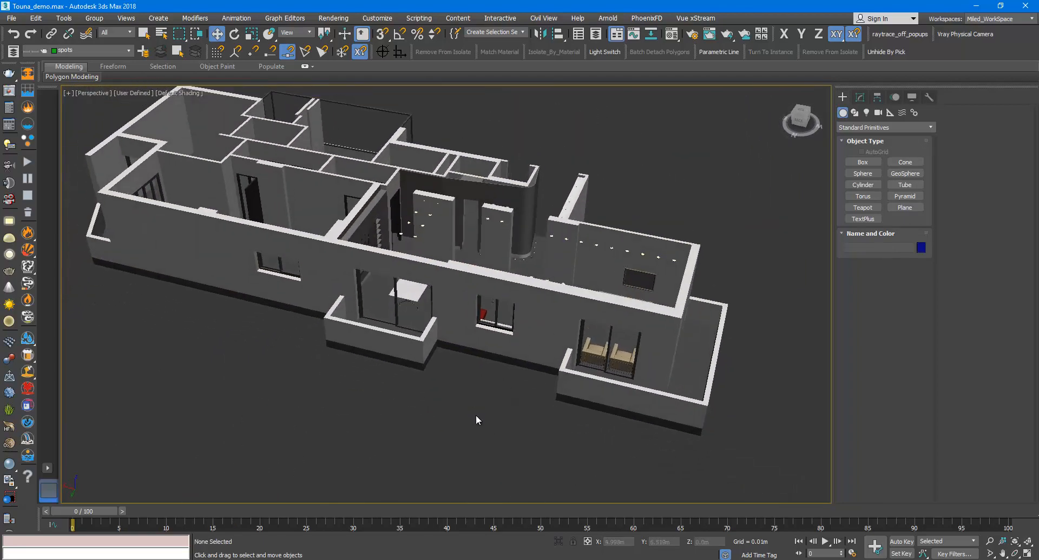
mouse_move(886, 52)
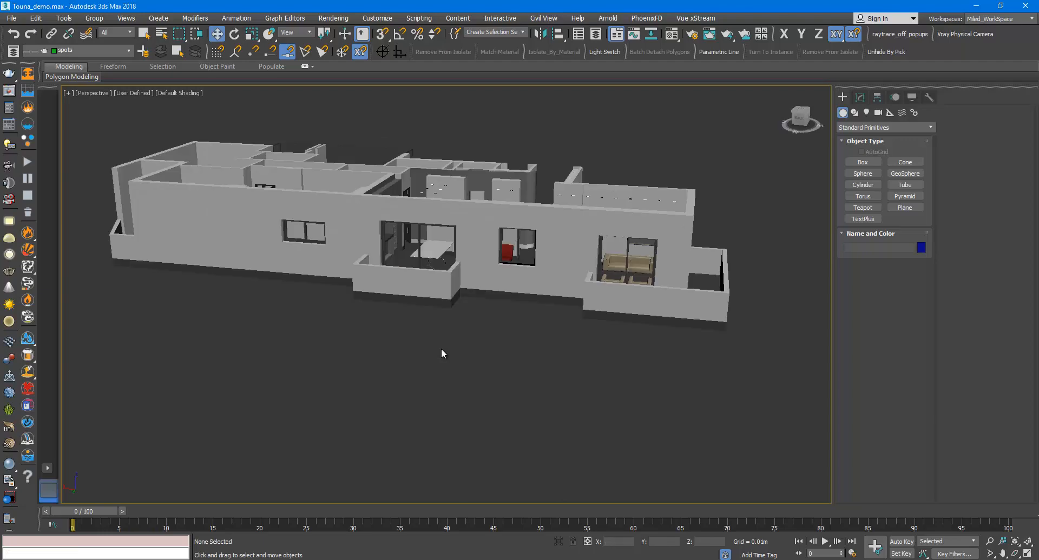
Pick one of the dining chairs in the adjusted view
left_click_drag(441, 353, 524, 382)
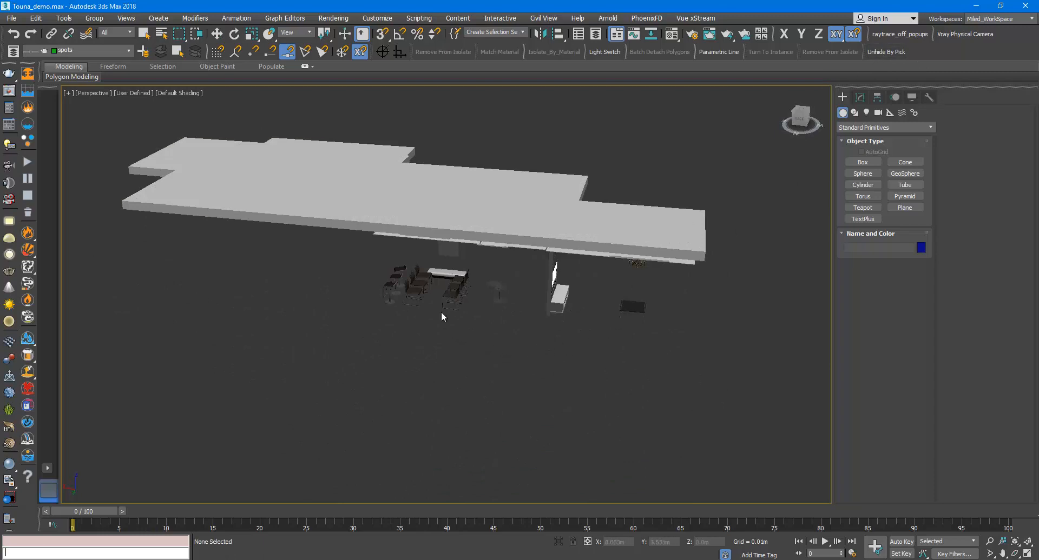
left_click(415, 294)
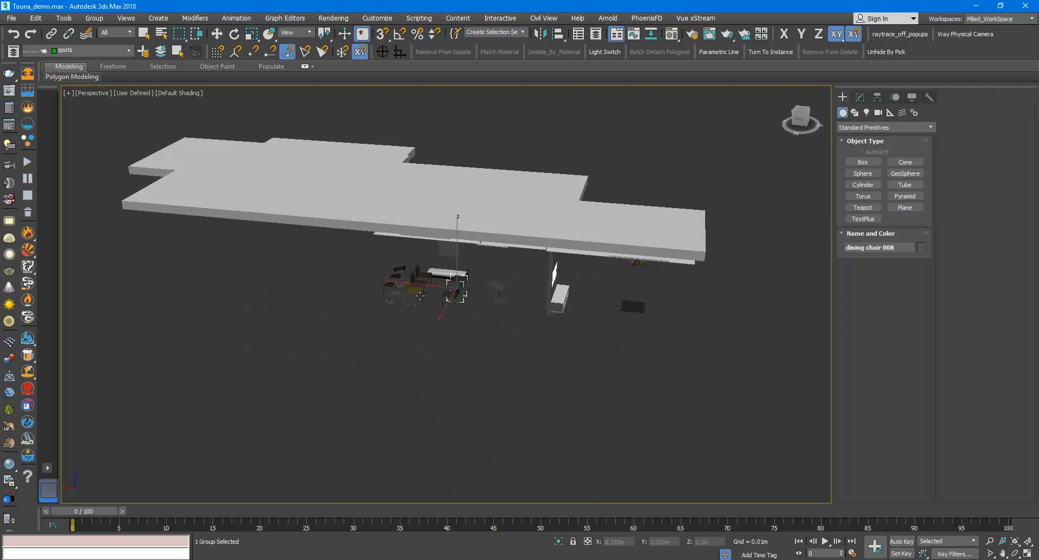
left_click(455, 294)
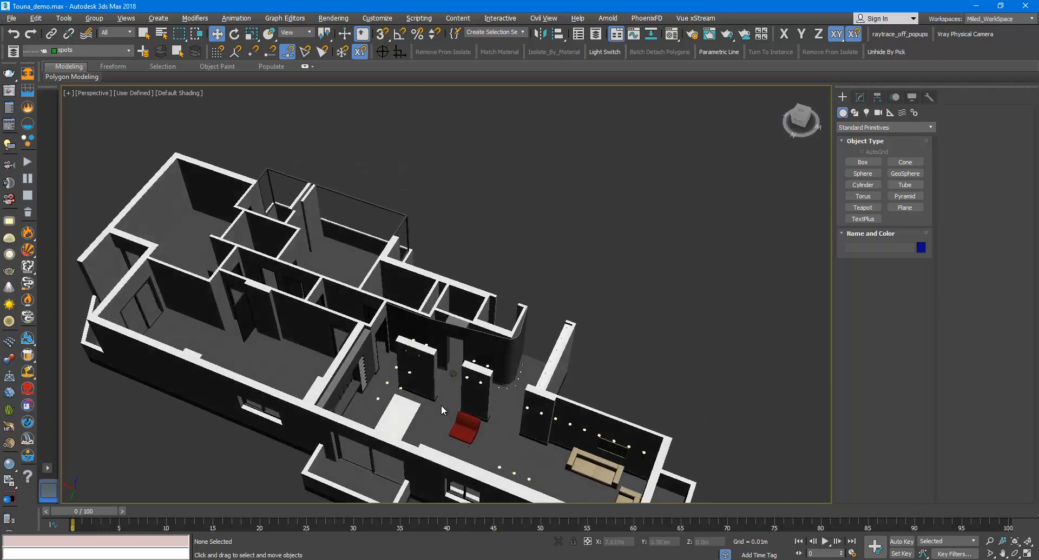
Orbit to look down into the walled apartment's living area
left_click_drag(441, 411, 479, 323)
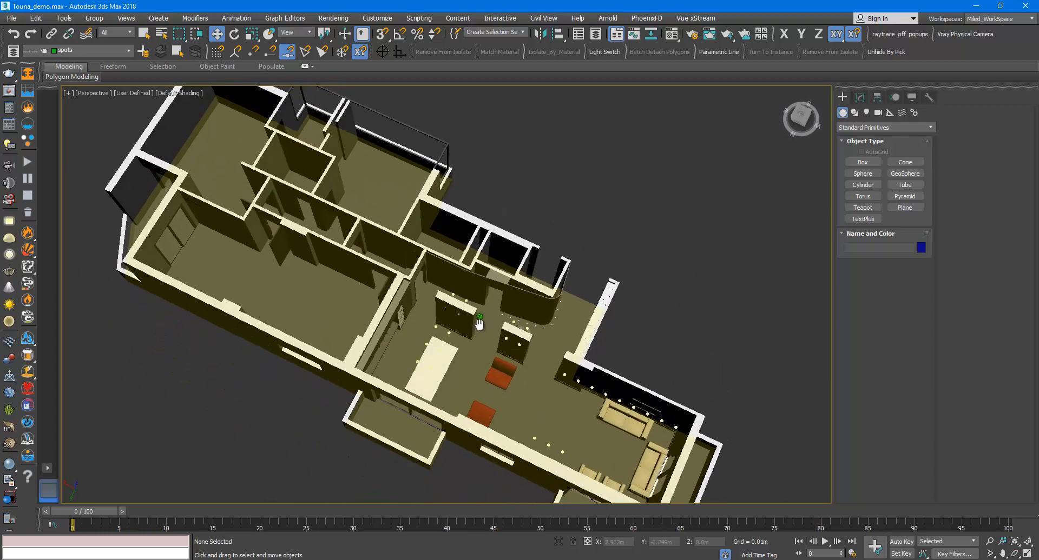
left_click_drag(480, 323, 470, 267)
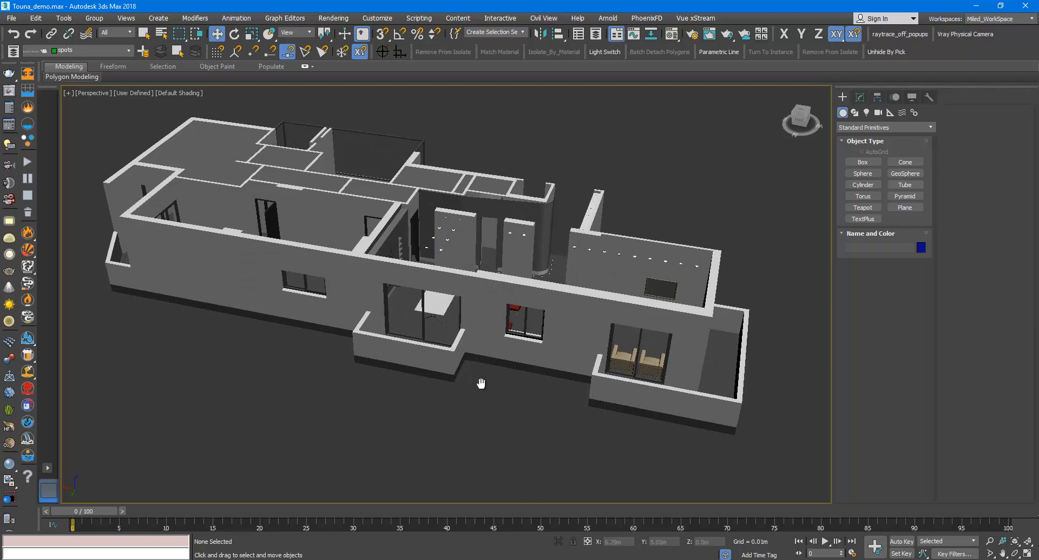
mouse_move(881, 64)
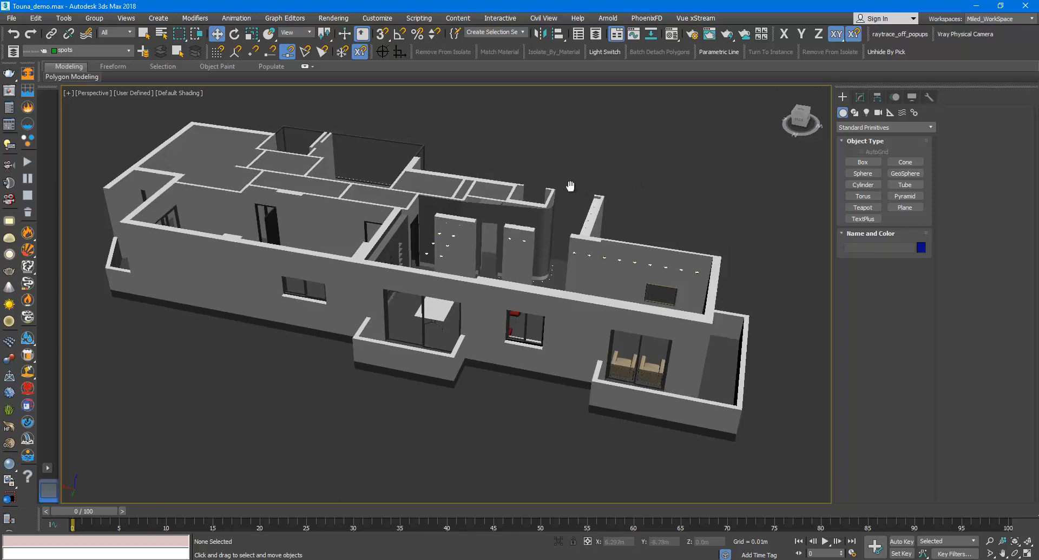
left_click_drag(570, 185, 591, 197)
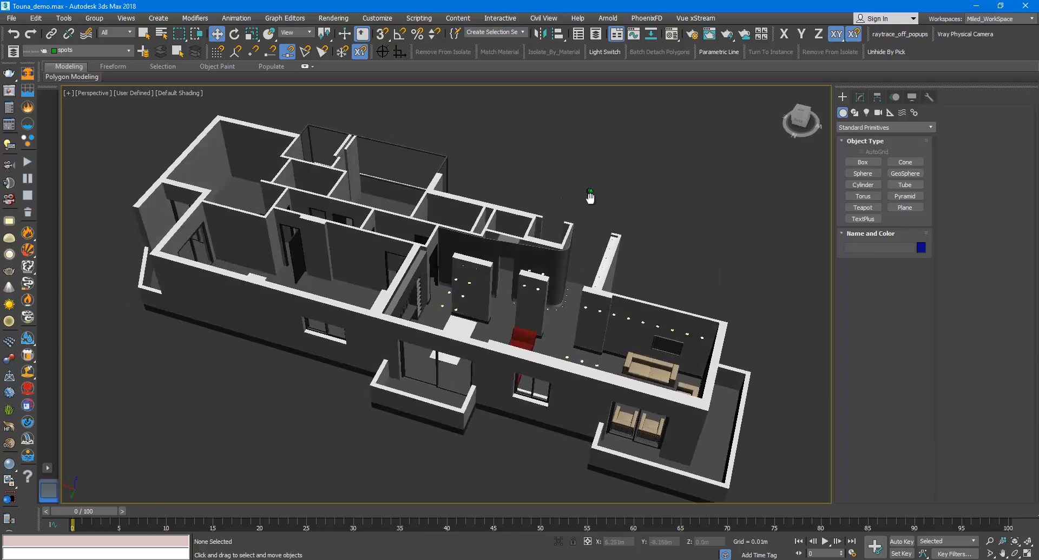
left_click_drag(589, 196, 590, 187)
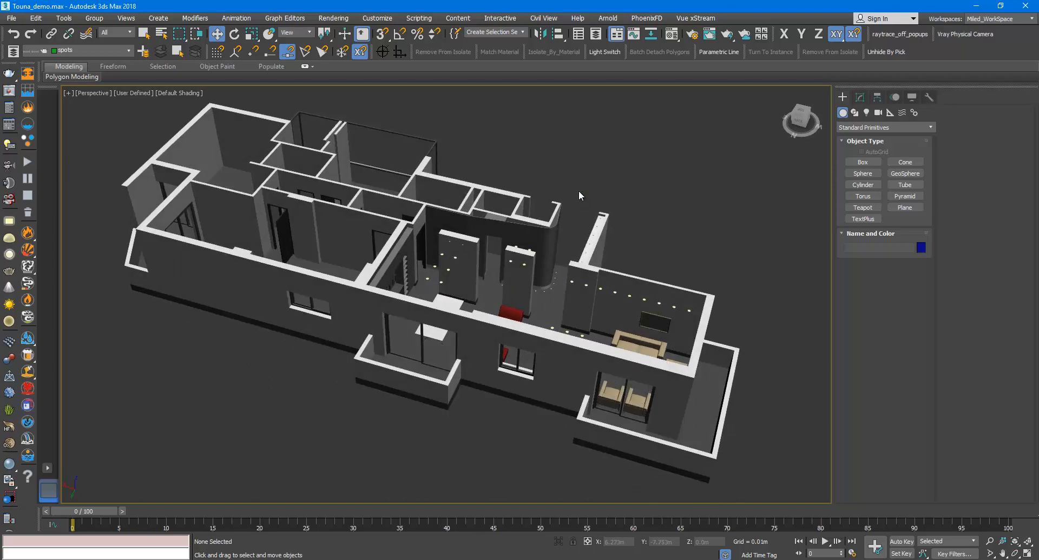
left_click_drag(579, 196, 537, 186)
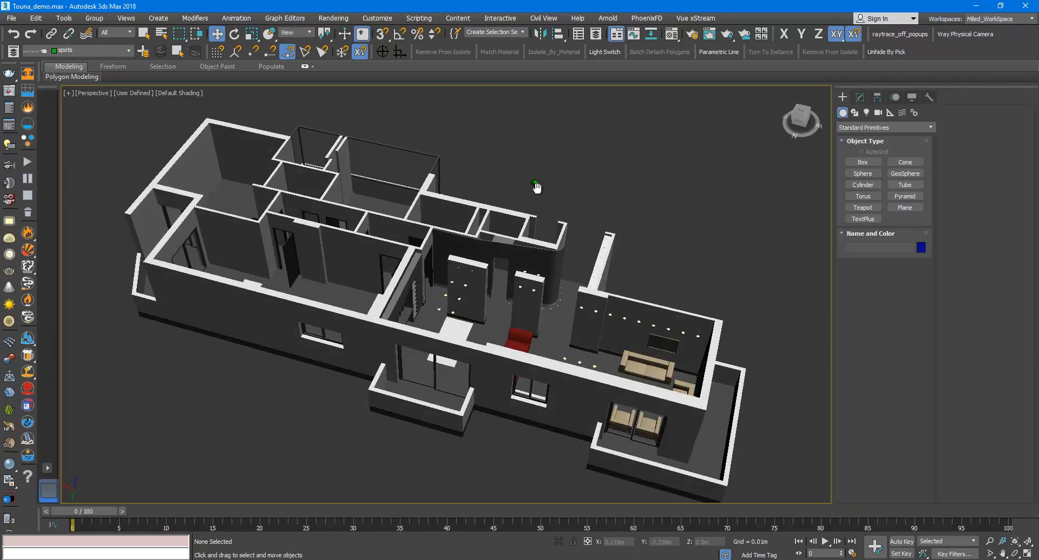
left_click_drag(536, 185, 533, 190)
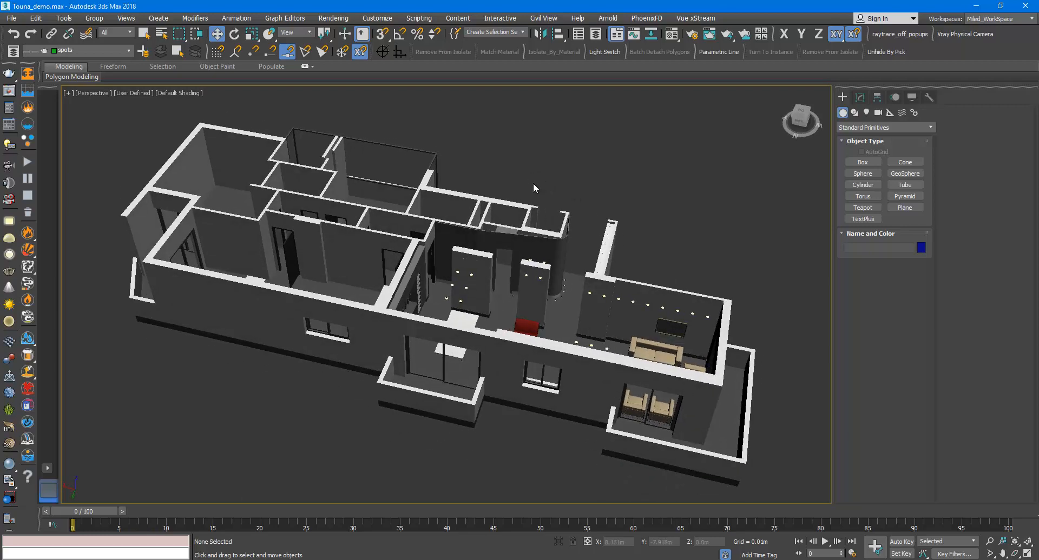